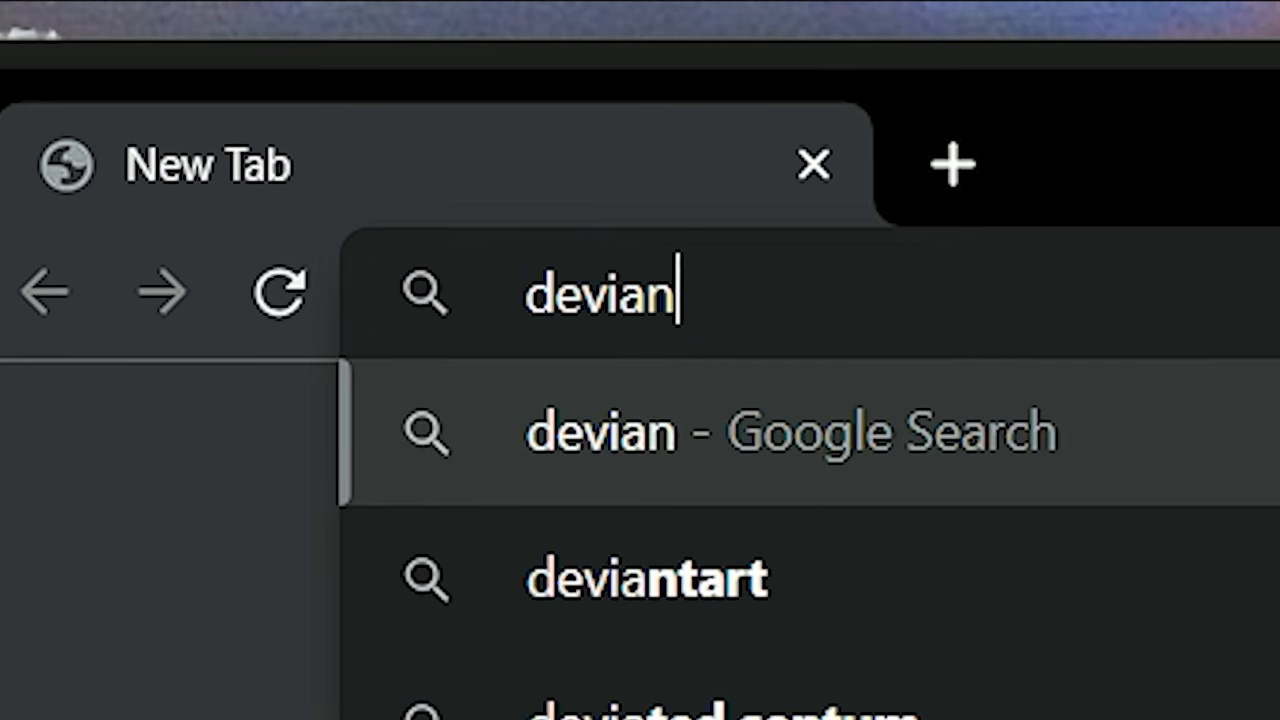
Open Adobe Express's free Remove Background page from the address-bar suggestions.
{"action": "left_click", "coordinate": [645, 578]}
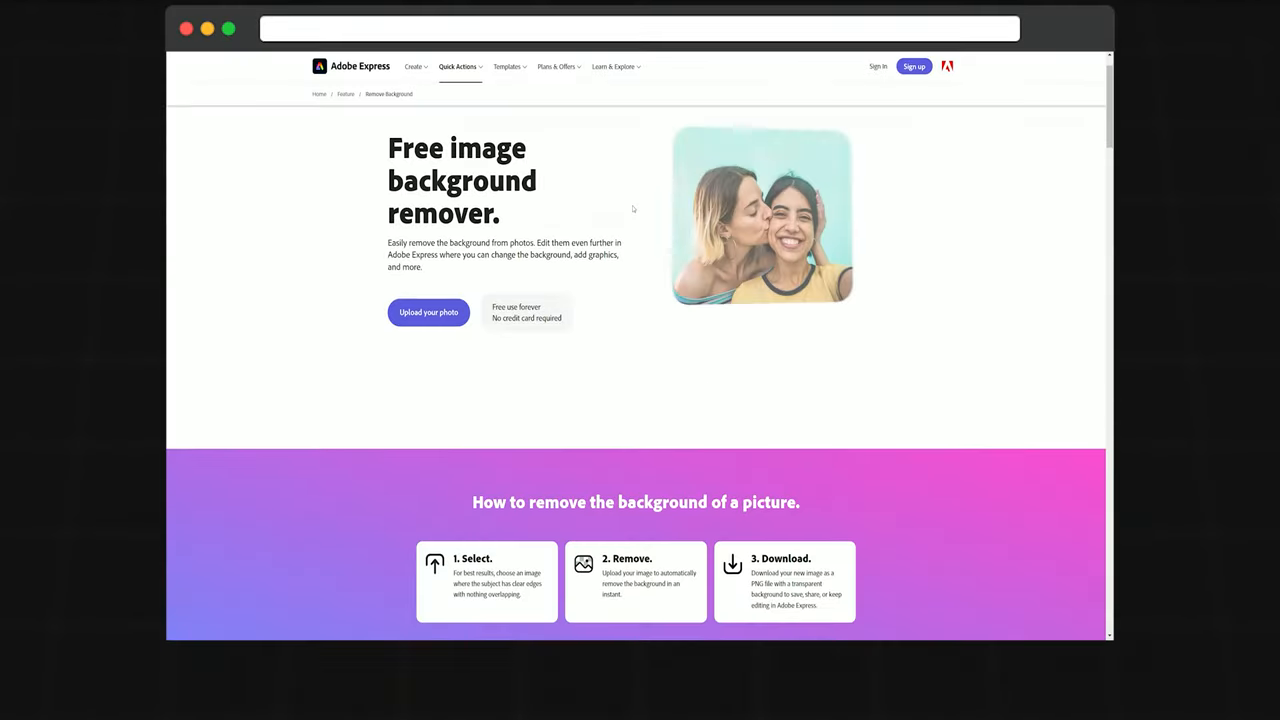
Scroll through the Adobe Express background remover page to see how it works.
{"action": "scroll", "scroll_direction": "down", "scroll_amount": 3}
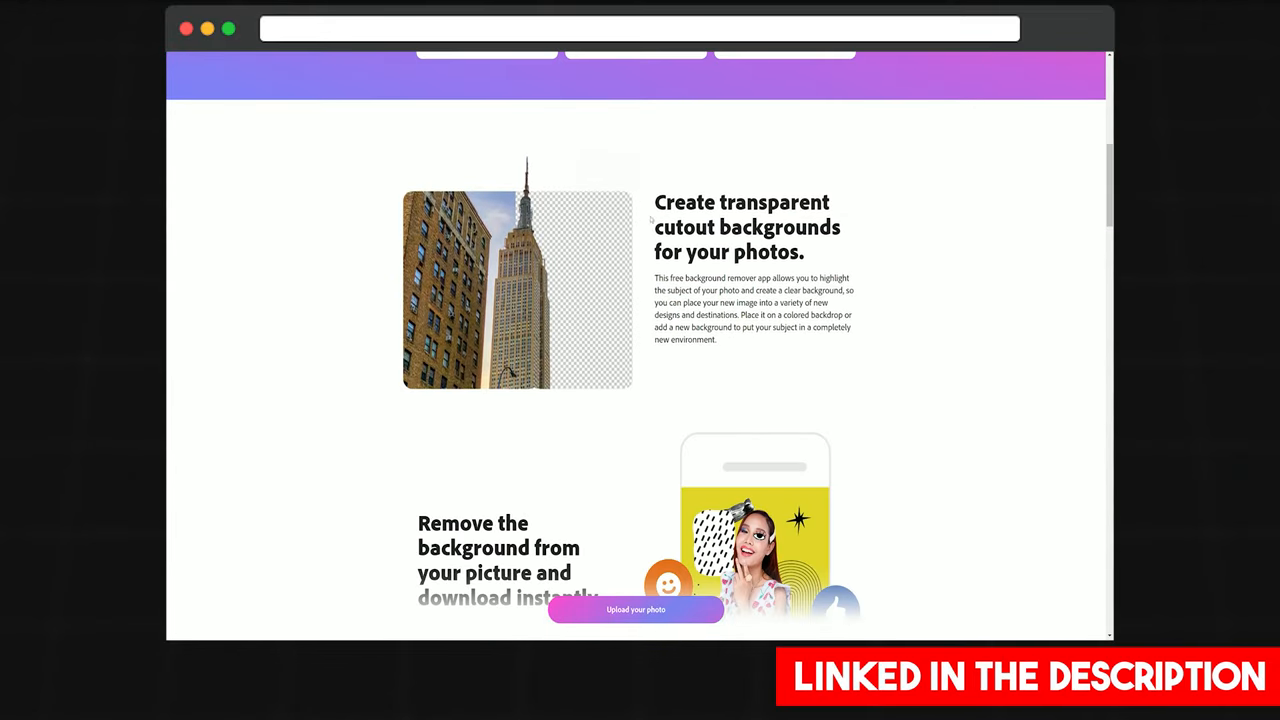
{"action": "scroll", "scroll_direction": "down", "scroll_amount": 3}
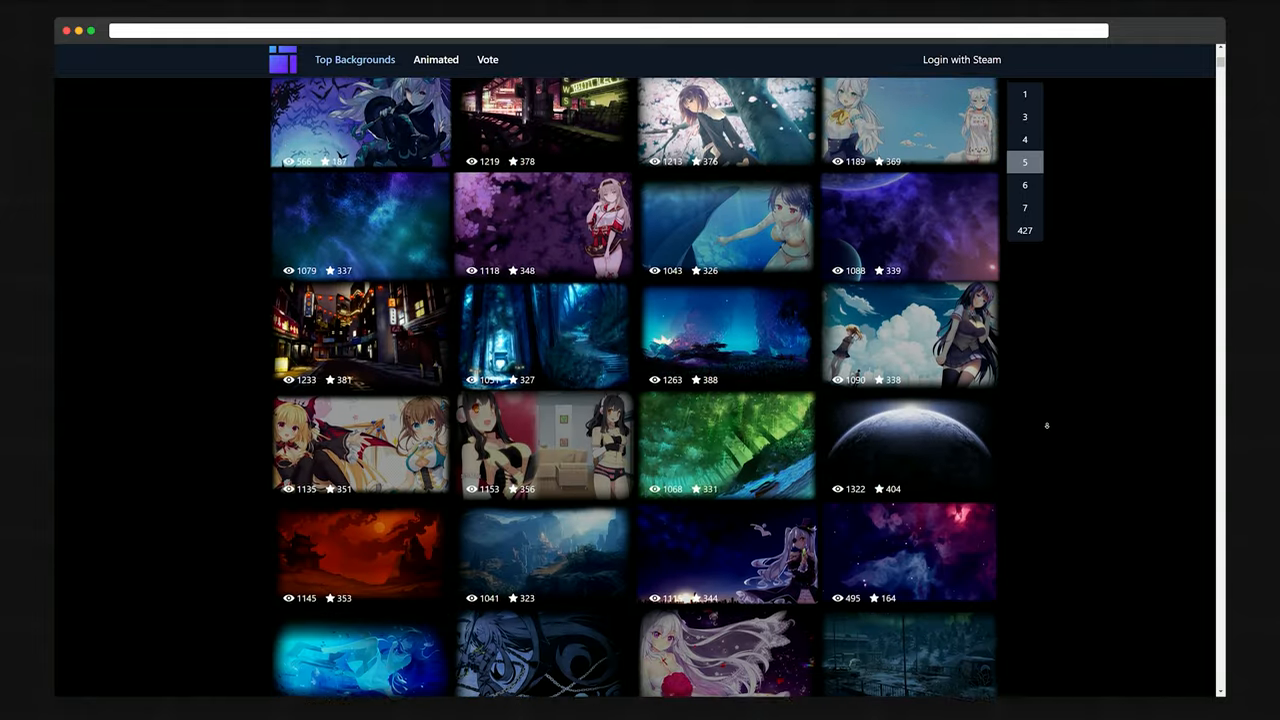
Pick Universe [Dark], check it in Steam's points shop, and extract its design zip.
{"action": "scroll", "scroll_direction": "down", "scroll_amount": 3}
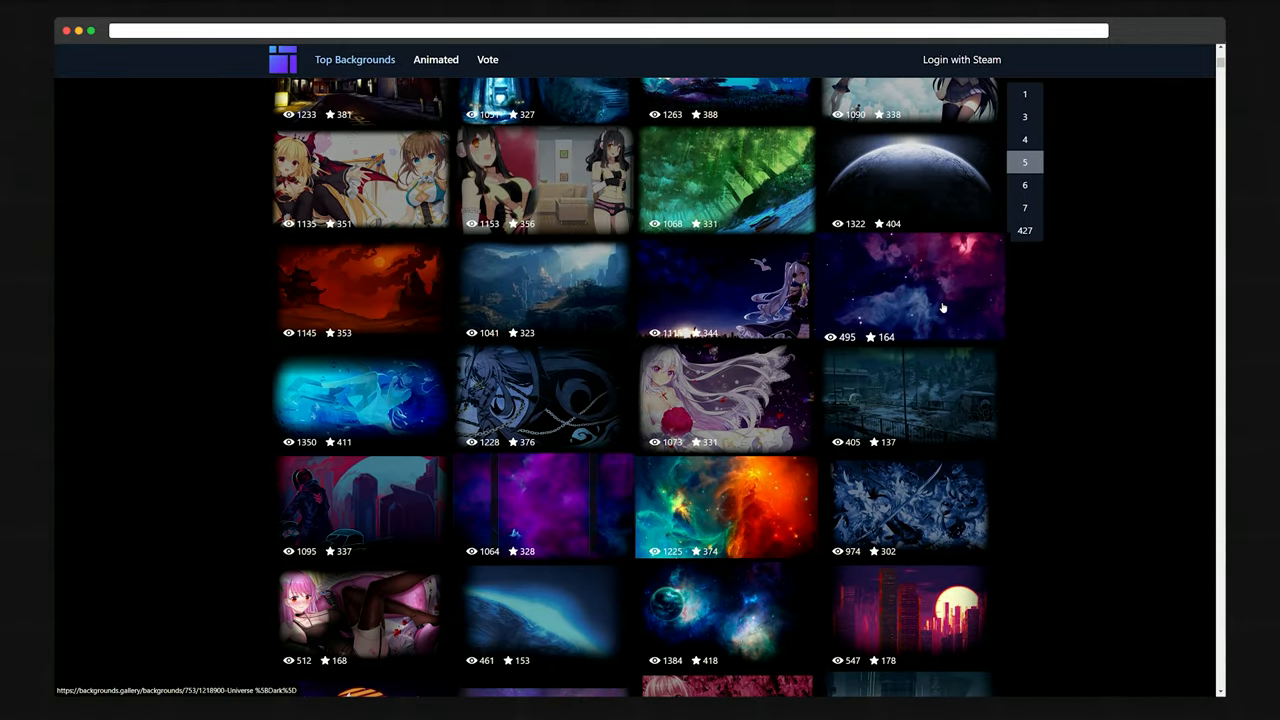
{"action": "left_click", "coordinate": [910, 290]}
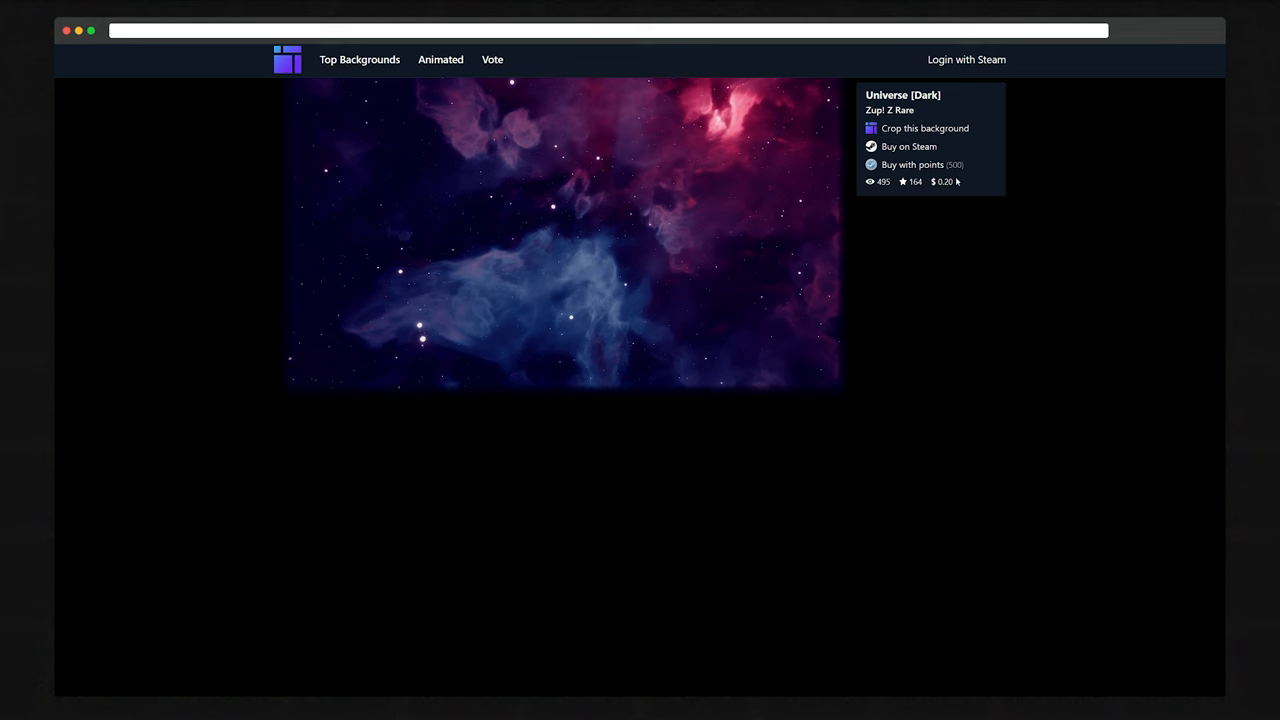
{"action": "left_click", "coordinate": [911, 164]}
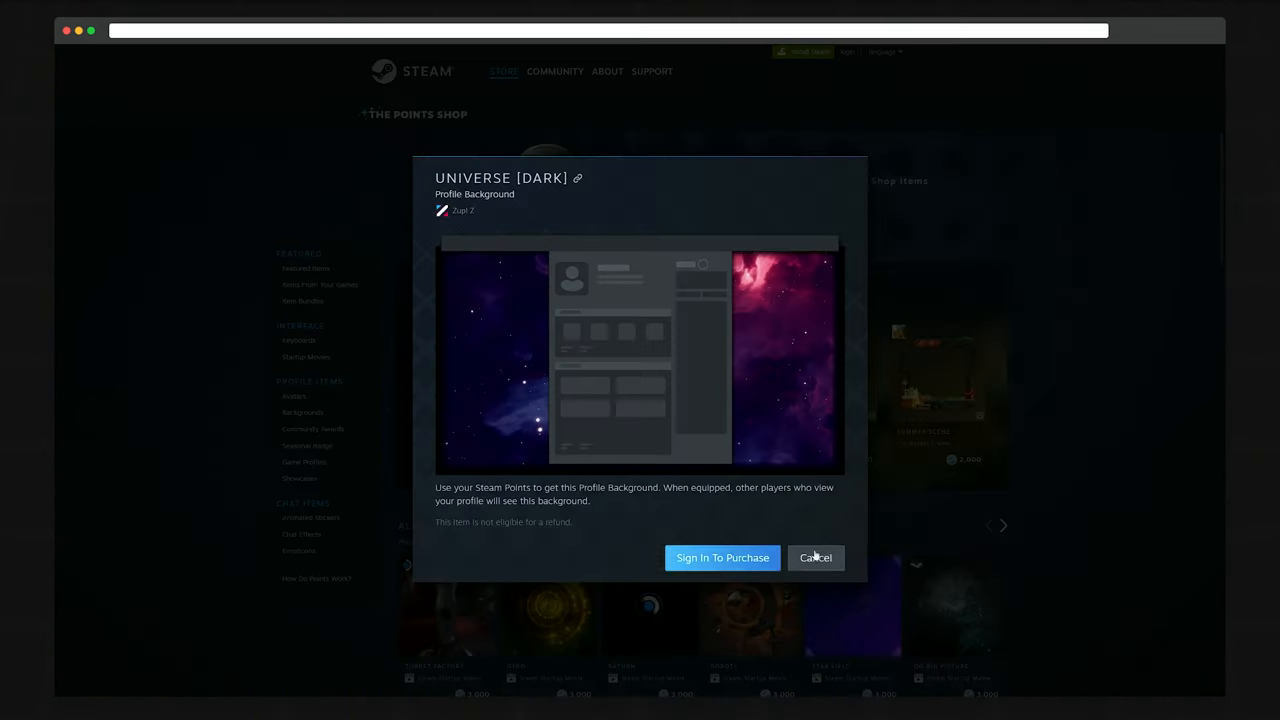
{"action": "left_click", "coordinate": [815, 557]}
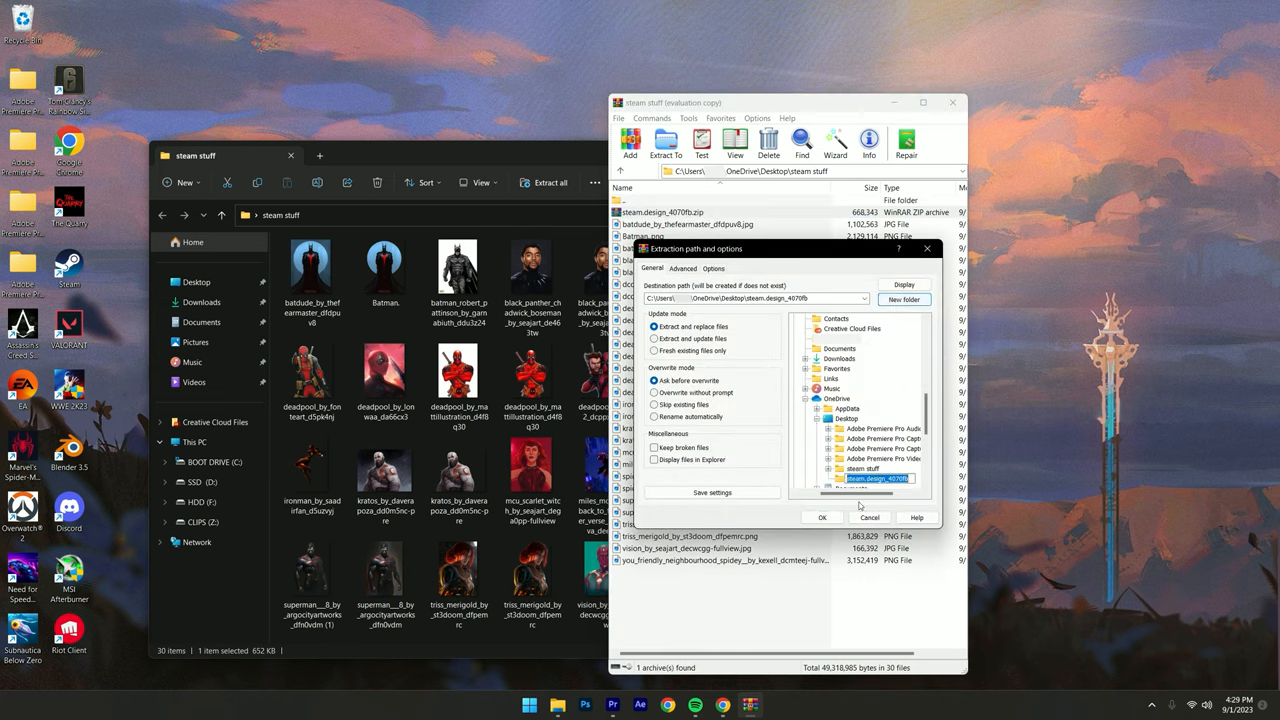
{"action": "left_click", "coordinate": [822, 517]}
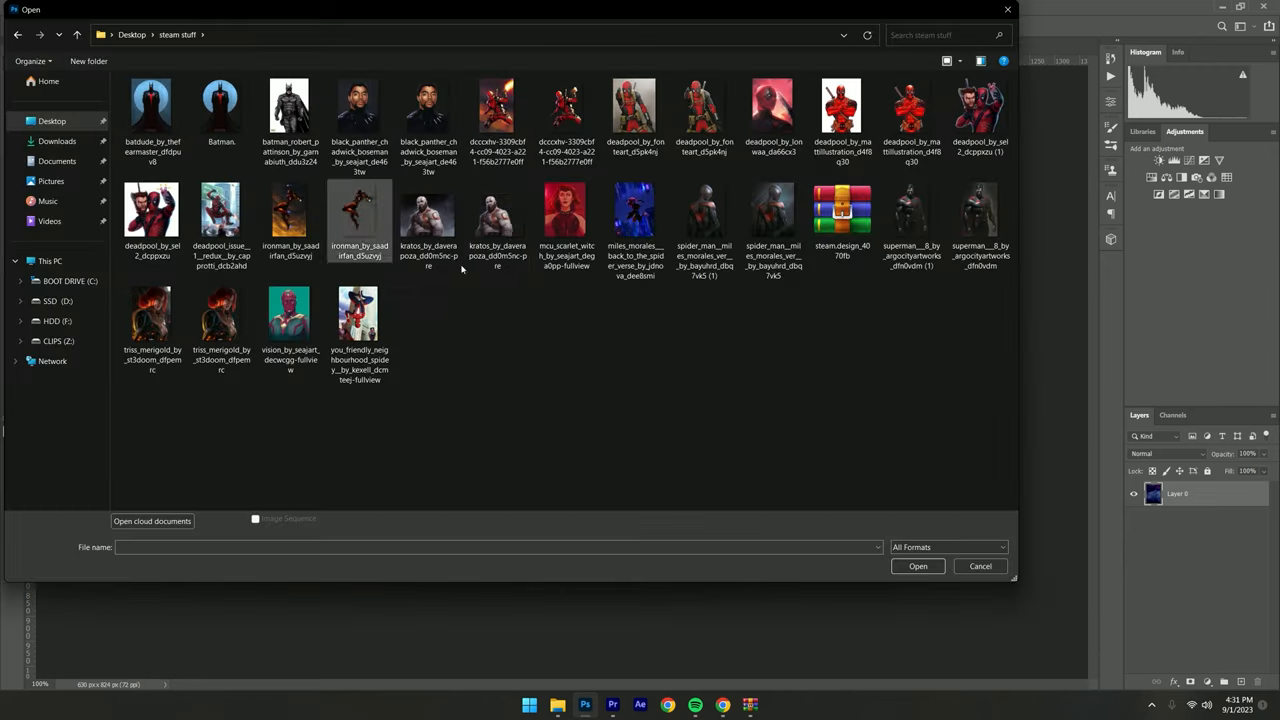
Open the Black Panther portrait, layer it onto Artwork_Featured.png, and save.
{"action": "left_click", "coordinate": [916, 566]}
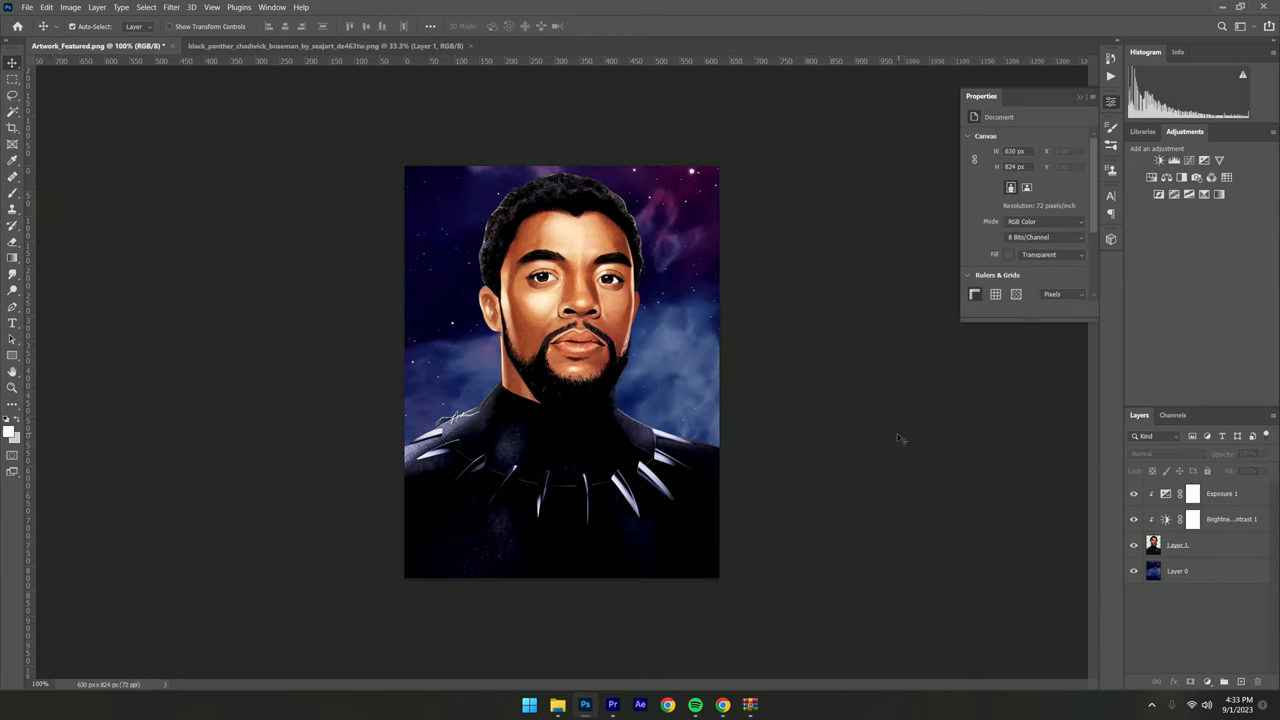
{"action": "left_click", "coordinate": [27, 7]}
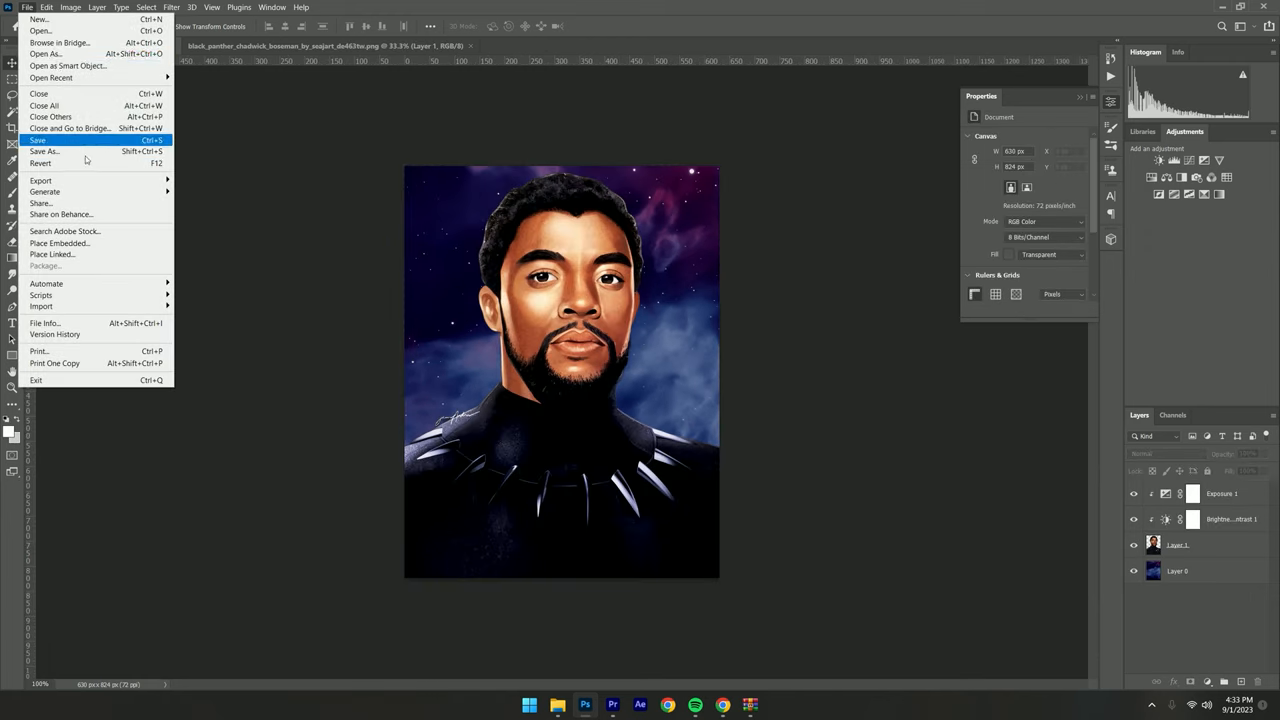
{"action": "left_click", "coordinate": [38, 139]}
{"action": "type", "text": "steampowered."}
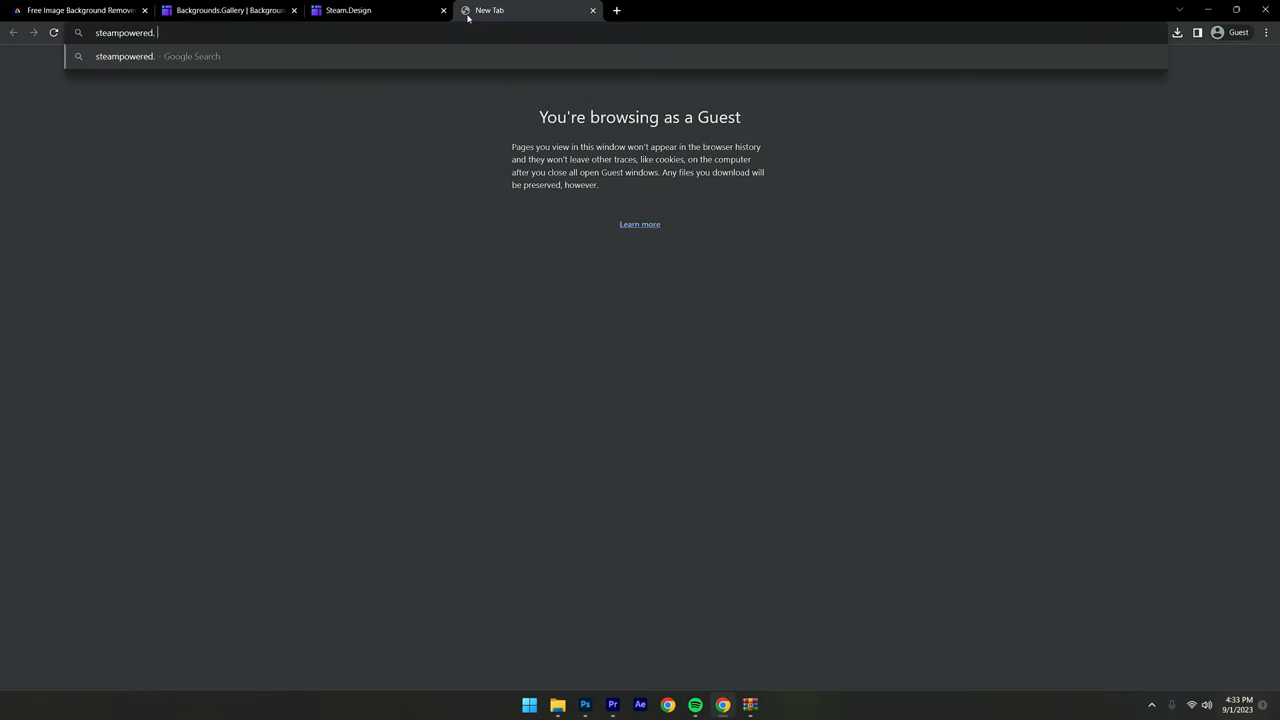
Upload 'Blackpanther' as non-game artwork, using Inspect to set 16959 x 1 dimensions.
{"action": "key", "text": "Return"}
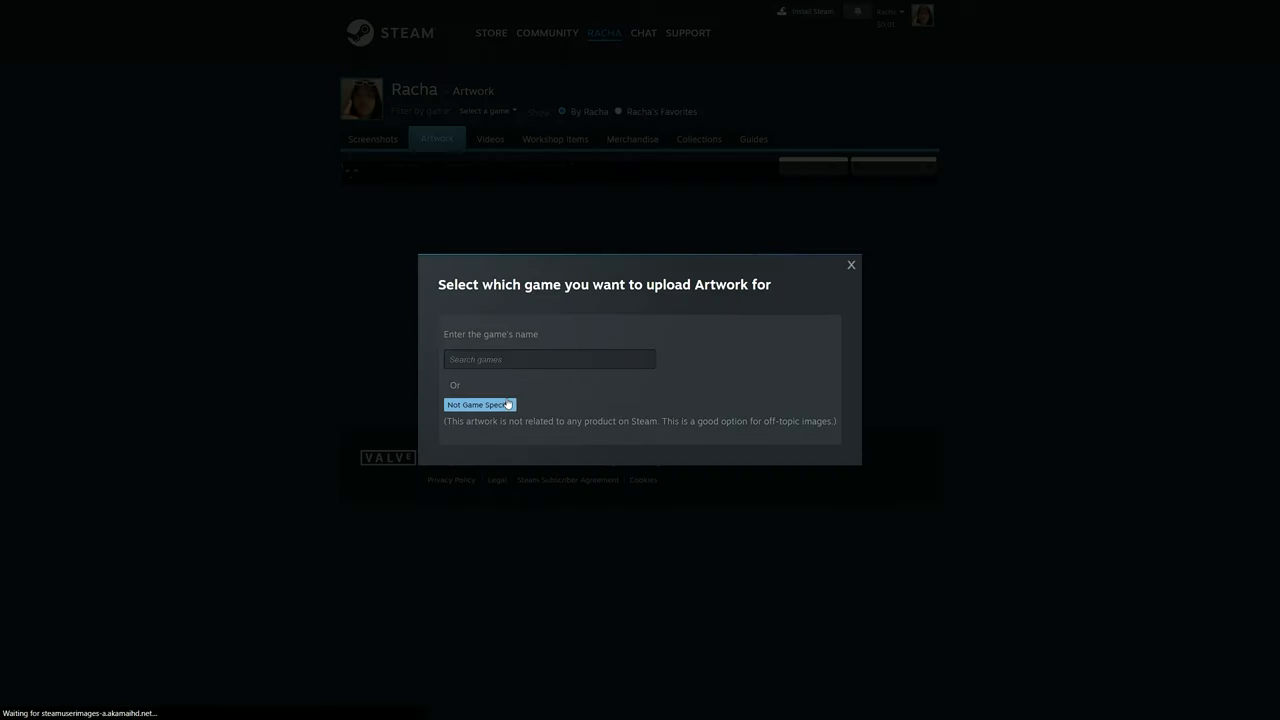
{"action": "left_click", "coordinate": [479, 404]}
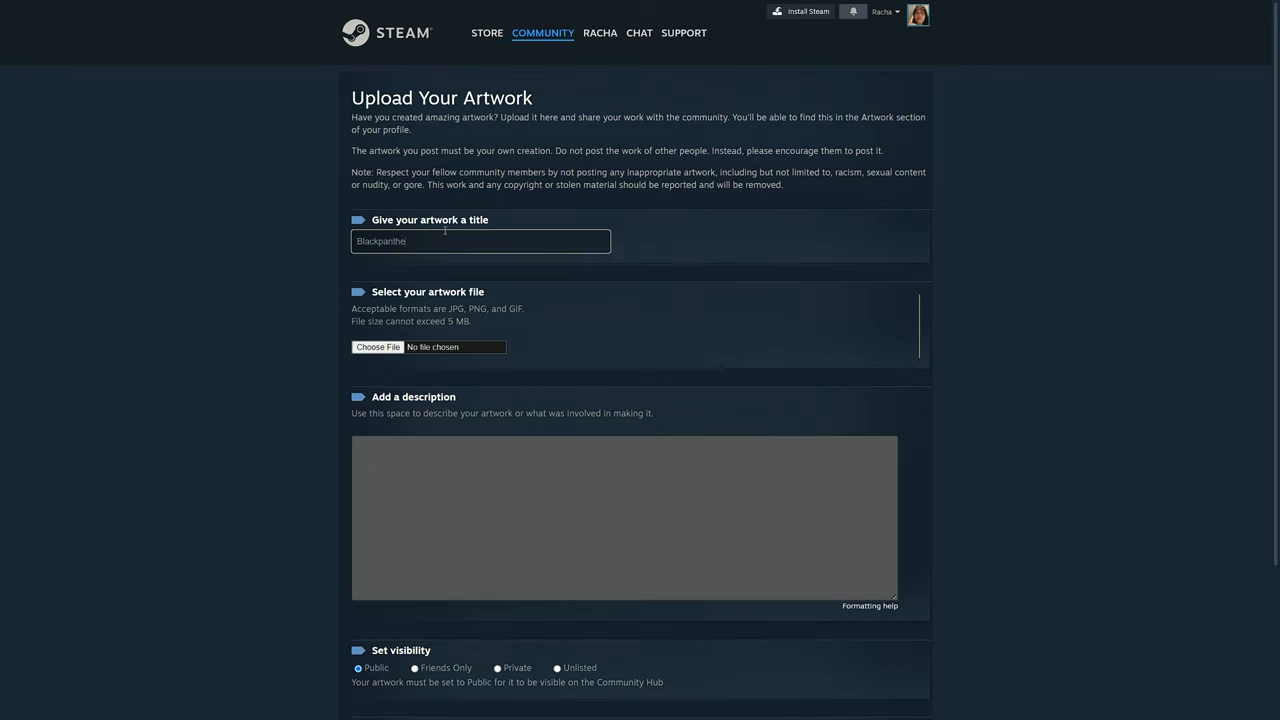
{"action": "left_click", "coordinate": [377, 347]}
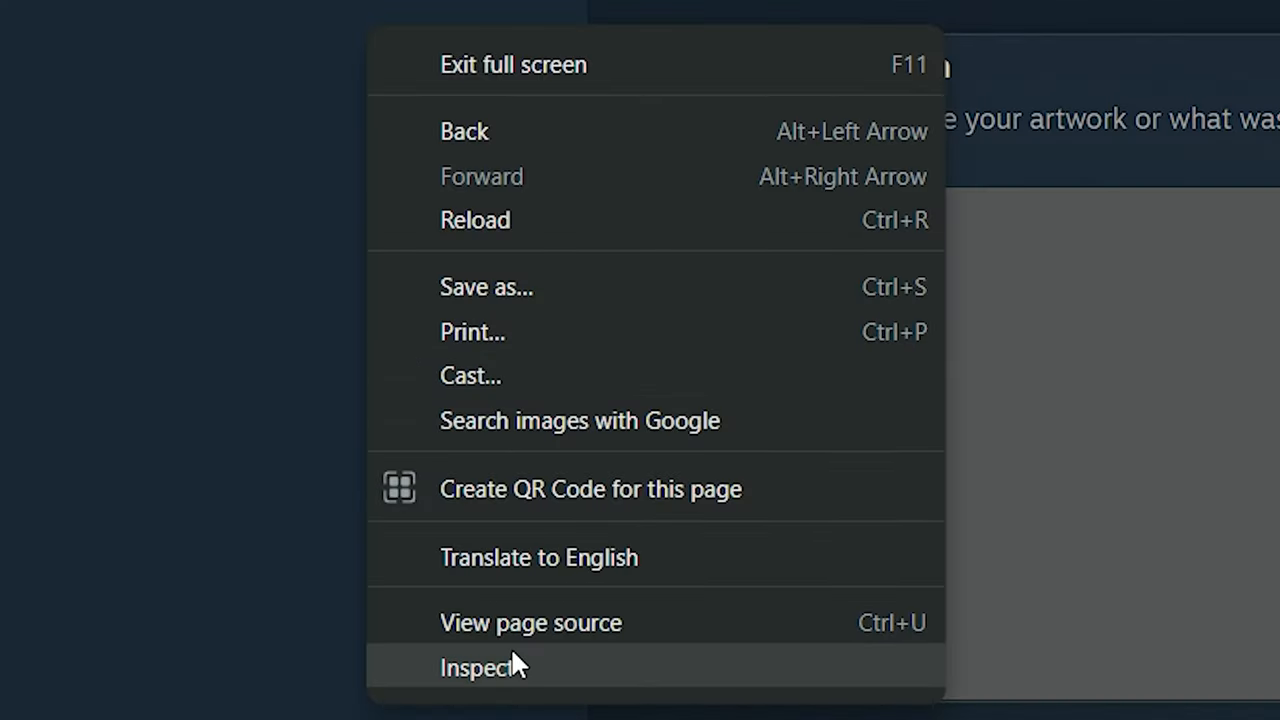
{"action": "left_click", "coordinate": [475, 667]}
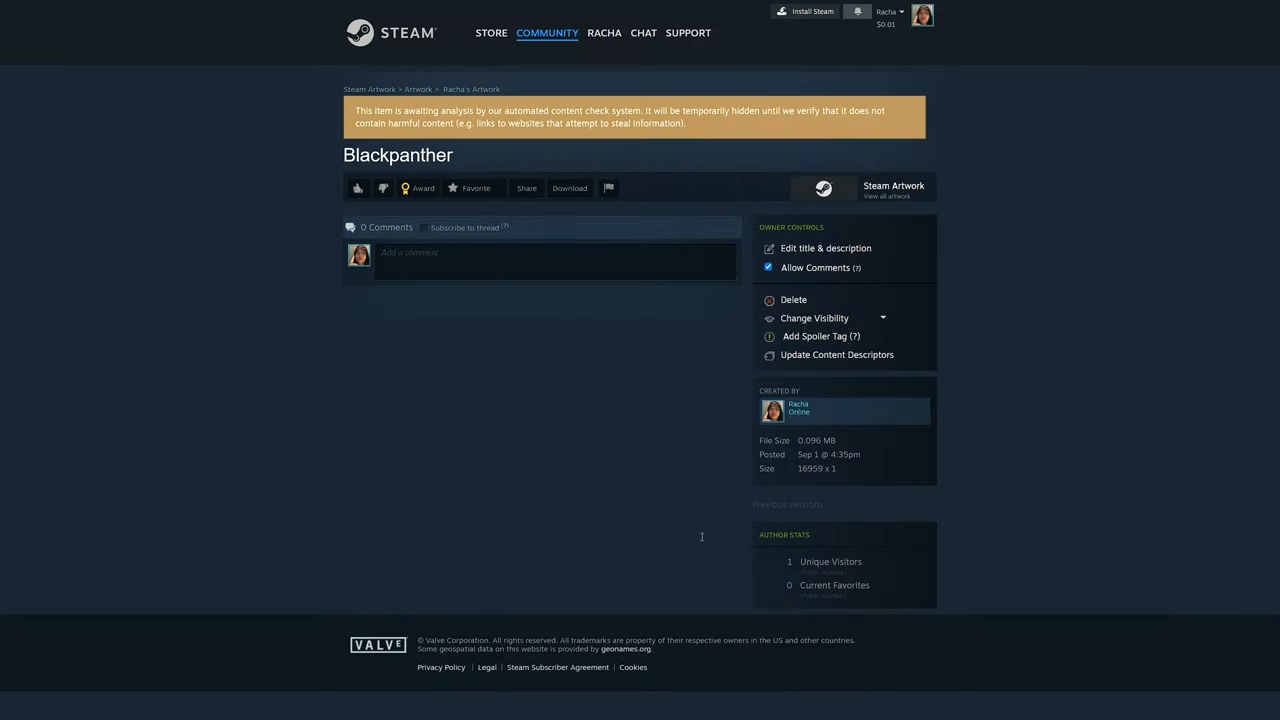
Choose Blackpanther in the profile's Featured Artwork Showcase and save the edits.
{"action": "left_click", "coordinate": [604, 33]}
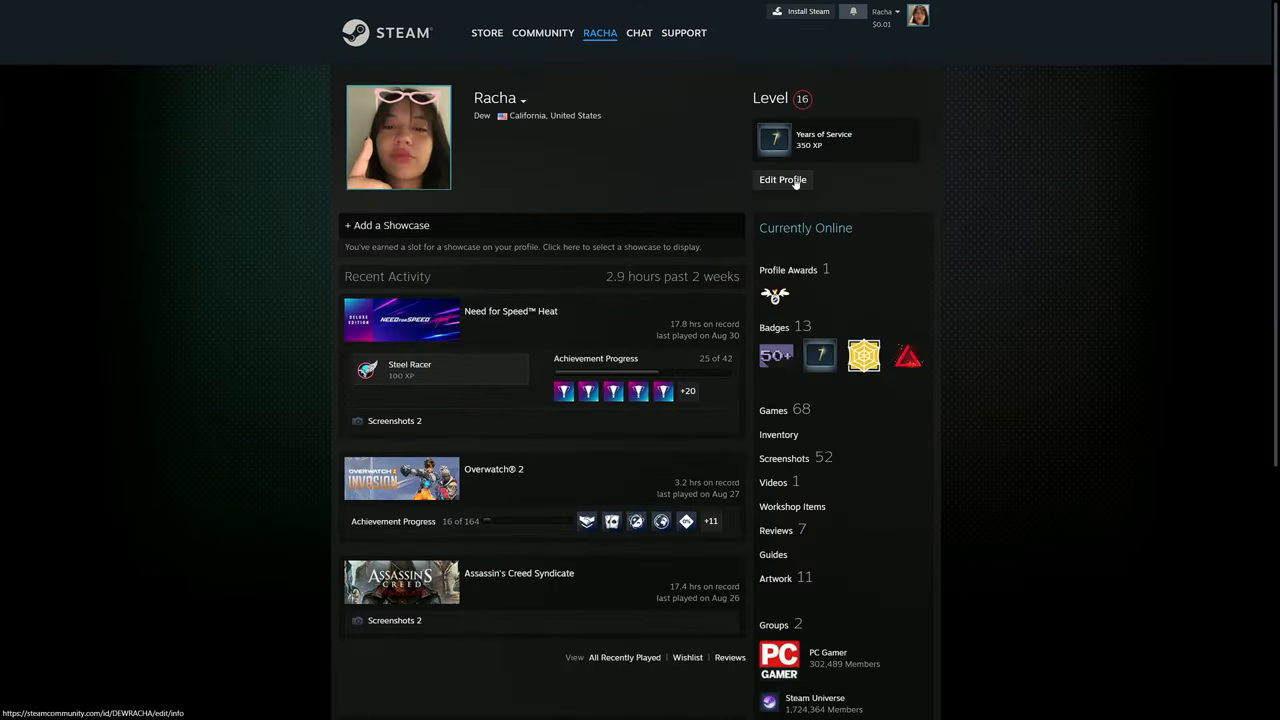
{"action": "left_click", "coordinate": [783, 180]}
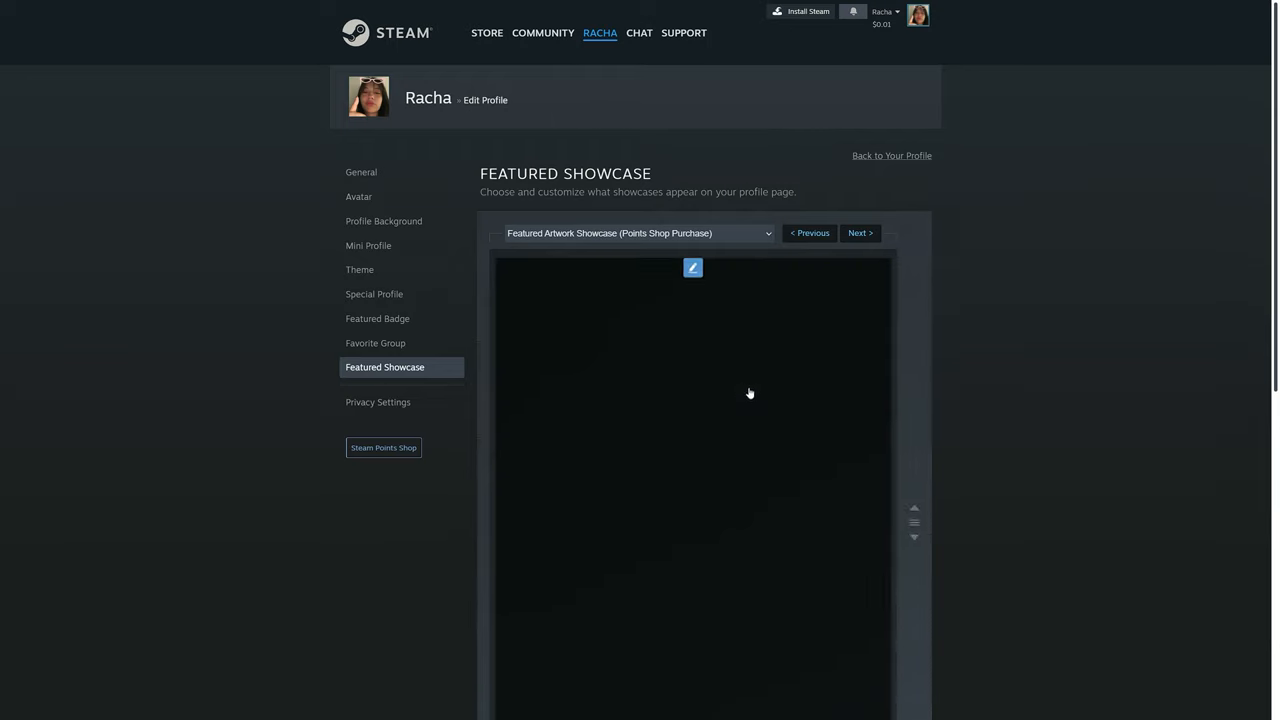
{"action": "left_click", "coordinate": [891, 155]}
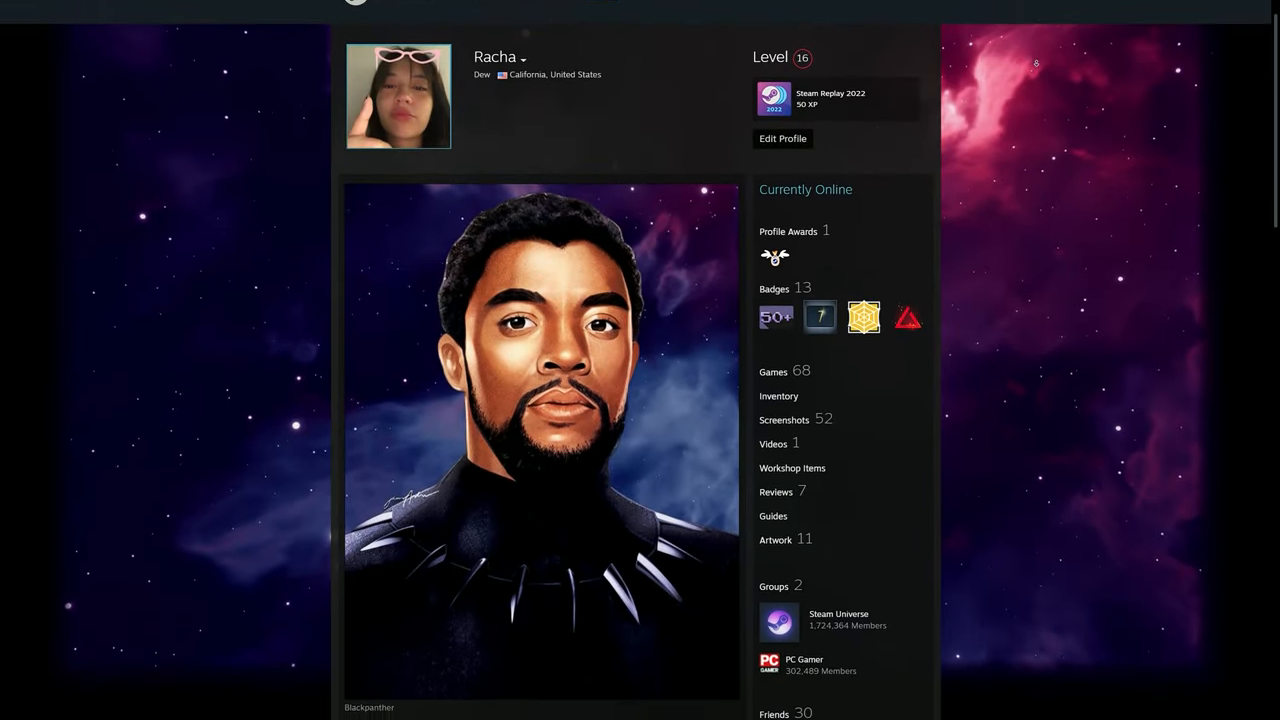
{"action": "scroll", "scroll_direction": "down", "scroll_amount": 3}
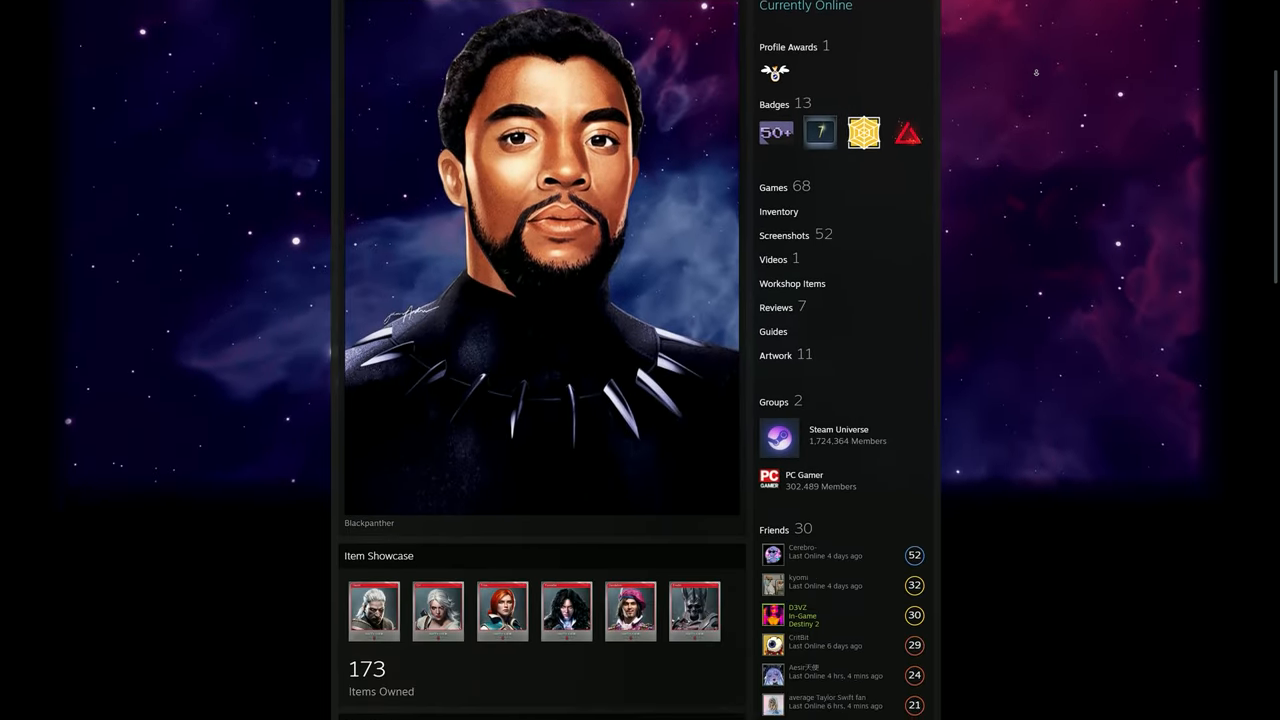
{"action": "scroll", "scroll_direction": "down", "scroll_amount": 3}
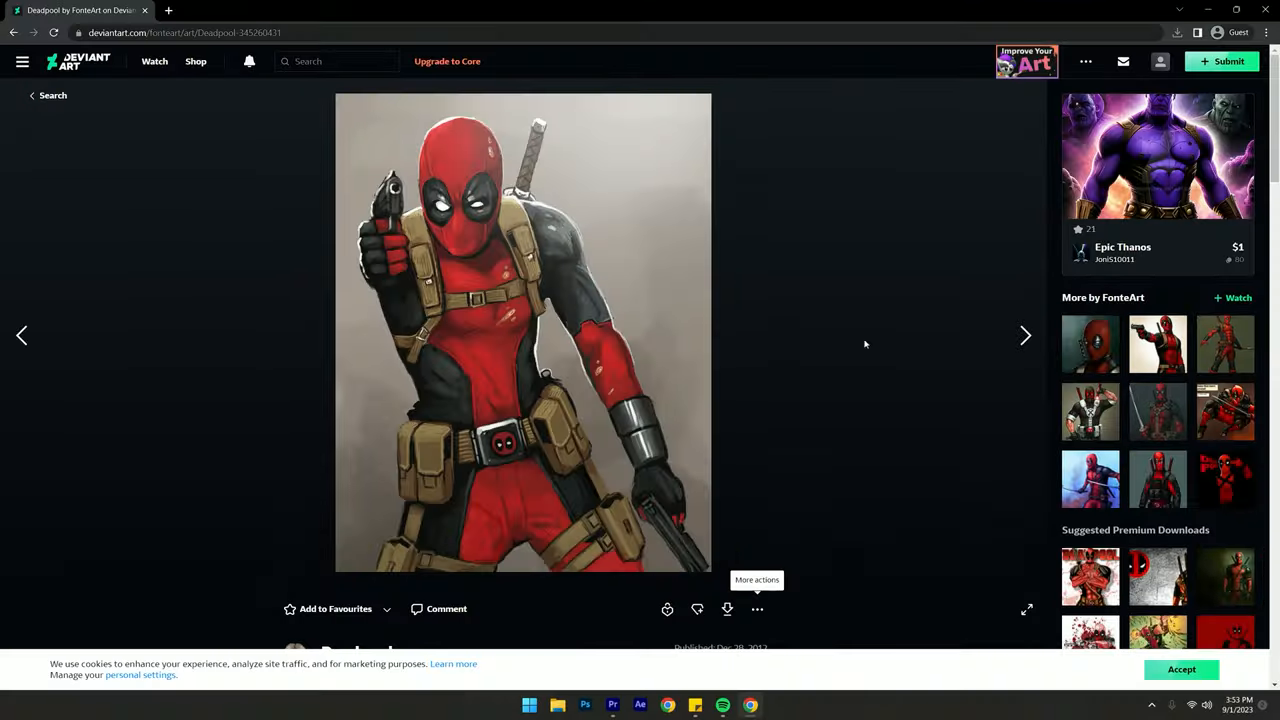
Download the Deadpool illustration from its DeviantArt artwork page.
{"action": "left_click", "coordinate": [1024, 335]}
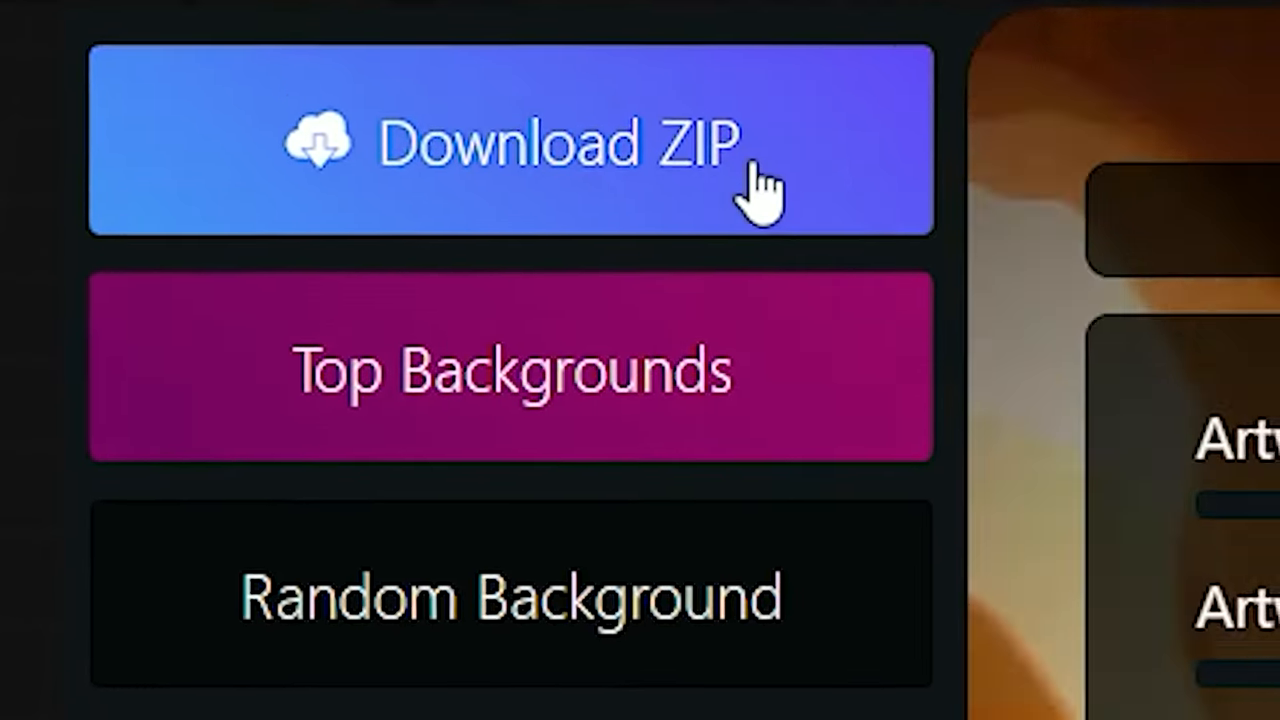
Download the cropped background videos as a ZIP and choose Artwork_Featured for upload.
{"action": "left_click", "coordinate": [508, 140]}
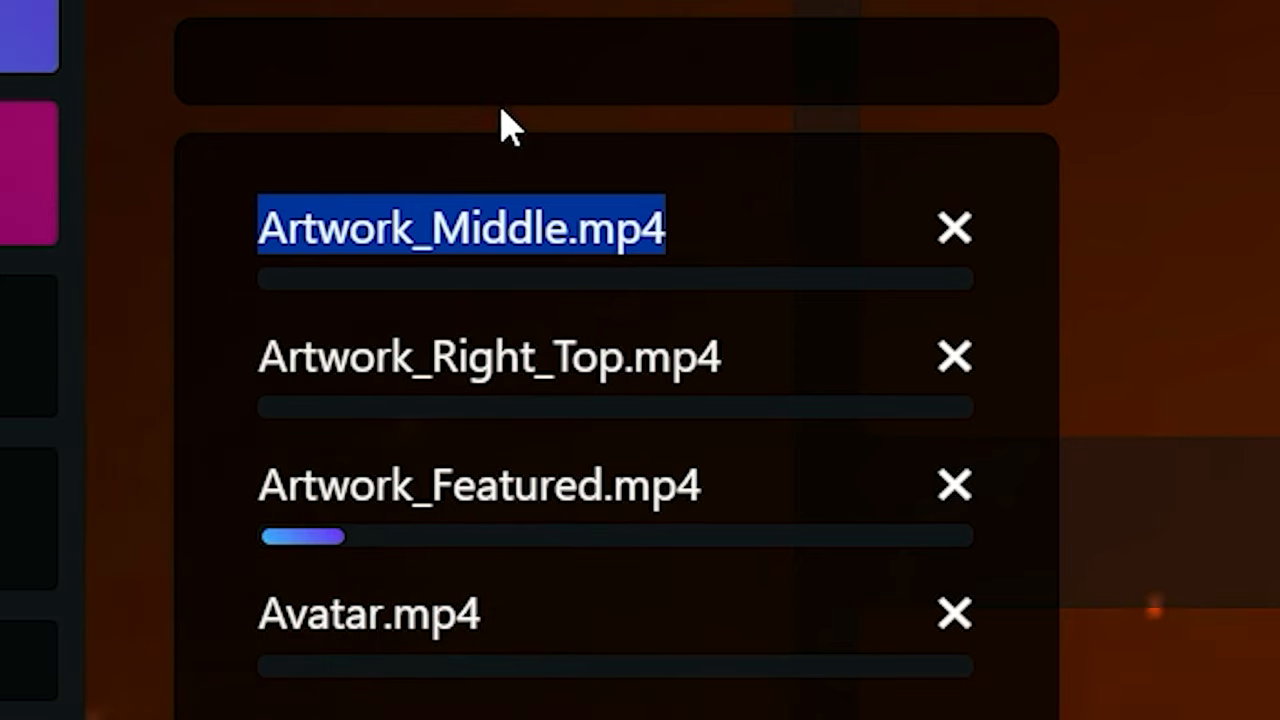
{"action": "left_click", "coordinate": [767, 323]}
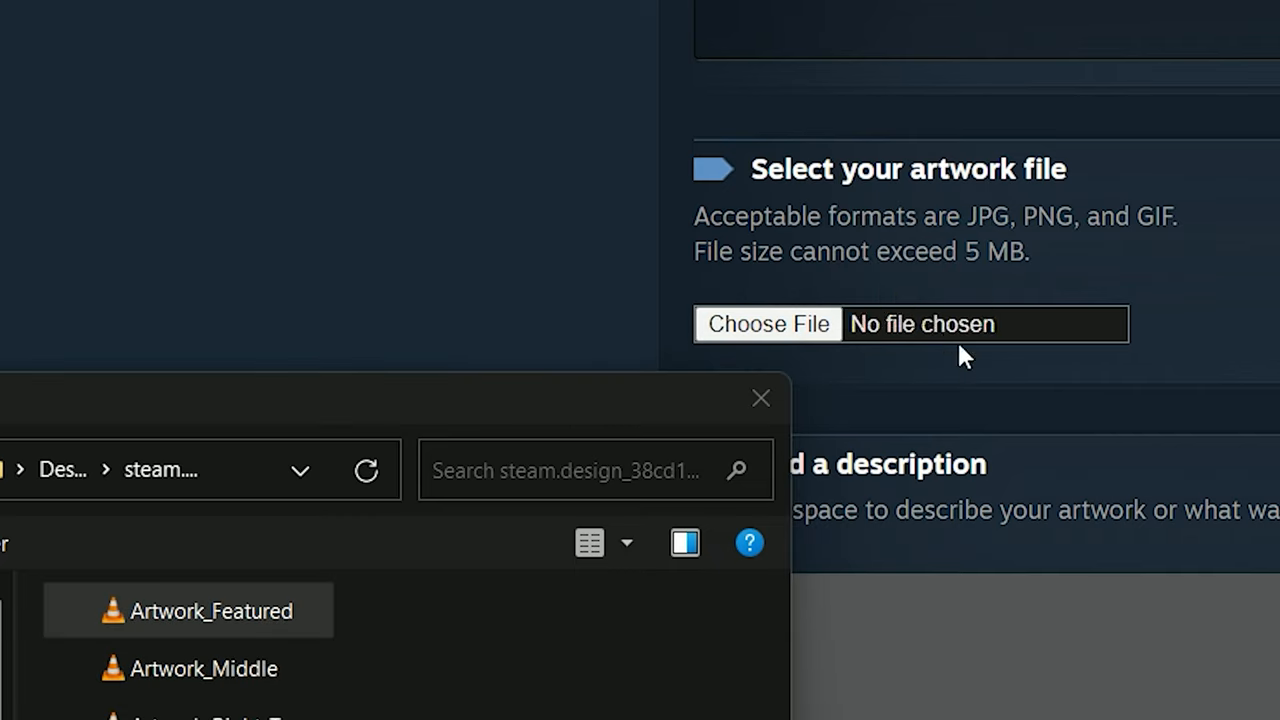
{"action": "double_click", "coordinate": [211, 610]}
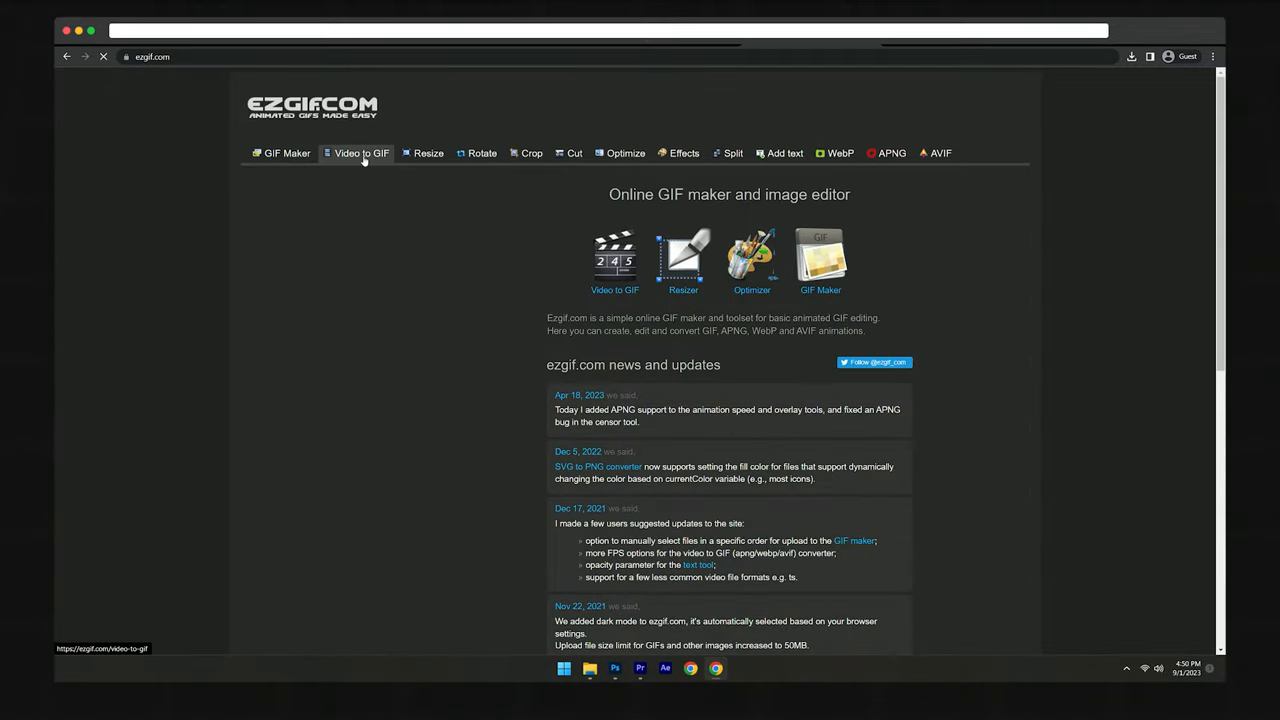
Convert Artwork_Featured.mp4 to an animated GIF with ezgif's Video to GIF tool.
{"action": "left_click", "coordinate": [361, 153]}
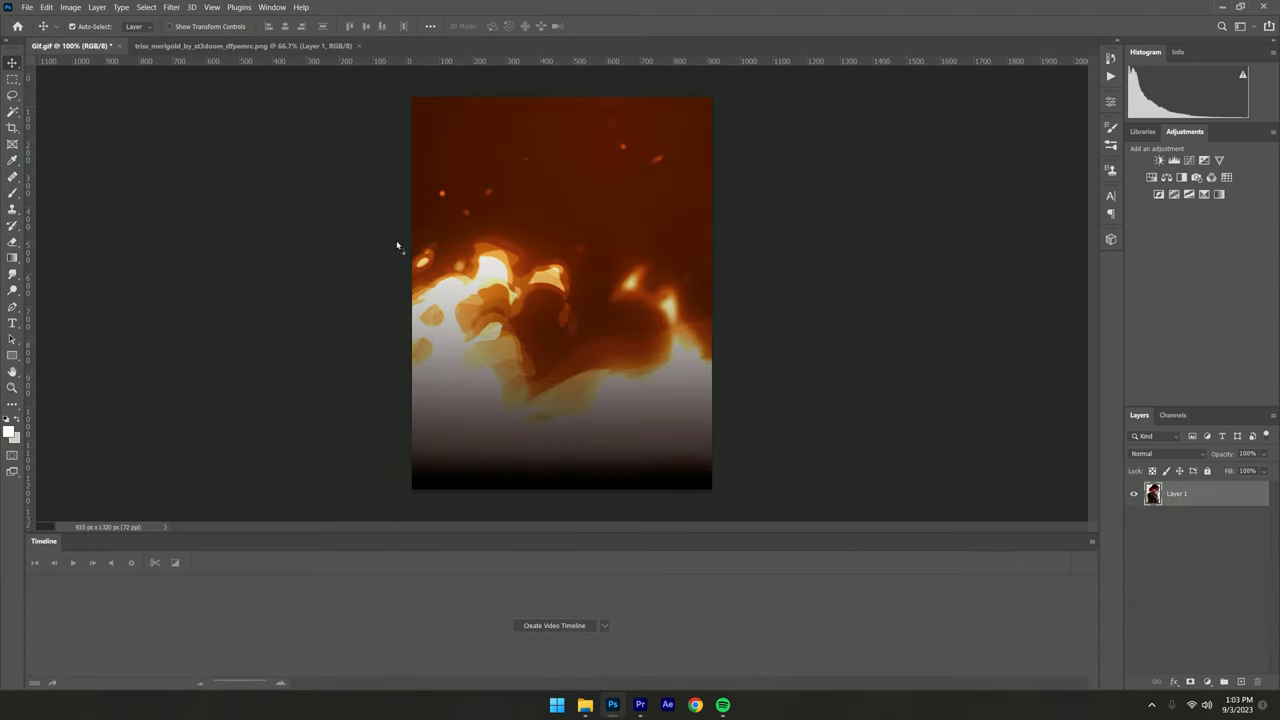
Export the Triss-over-flames GIF via Save for Web and dismiss Steam's 5 MB warning.
{"action": "left_click", "coordinate": [554, 625]}
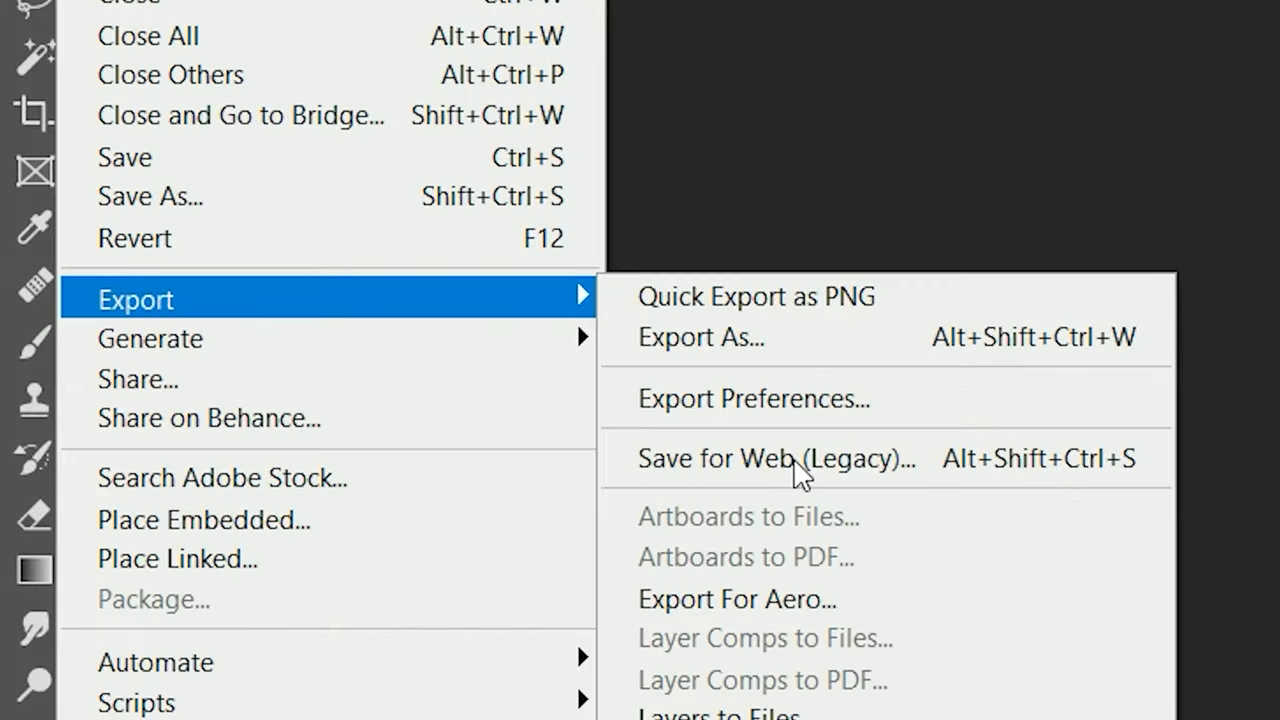
{"action": "left_click", "coordinate": [775, 458]}
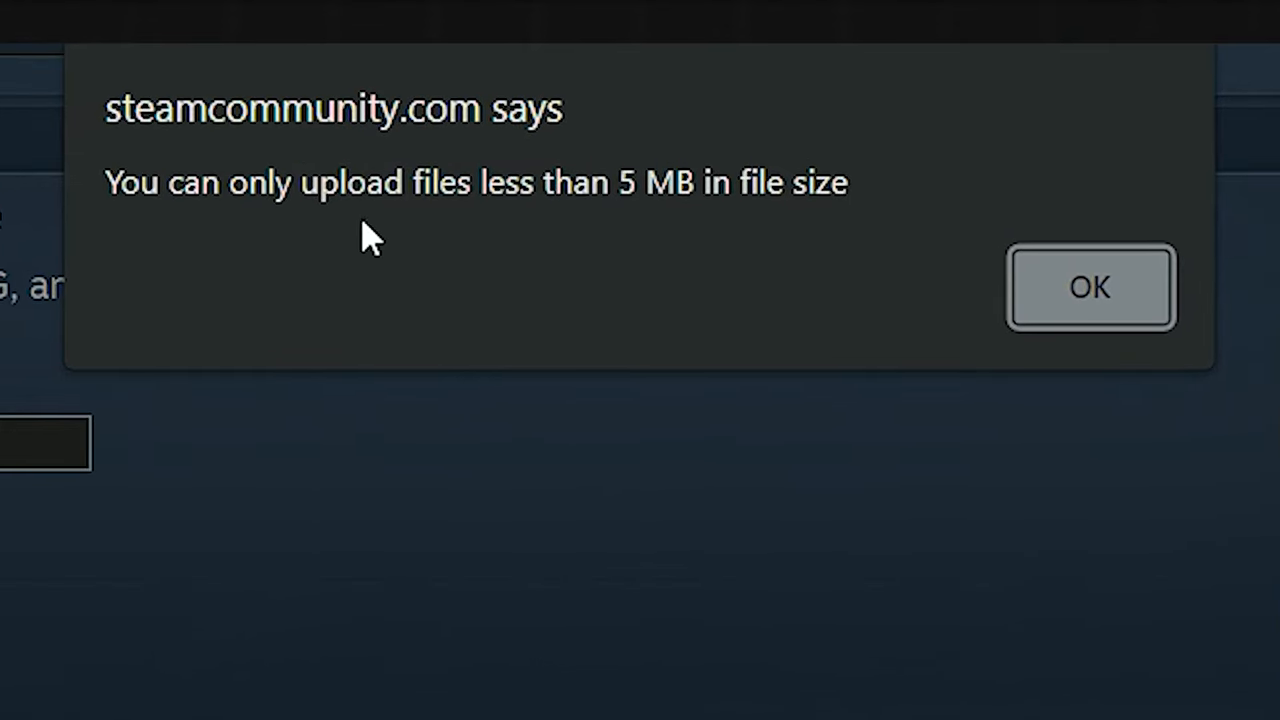
{"action": "left_click", "coordinate": [1089, 287]}
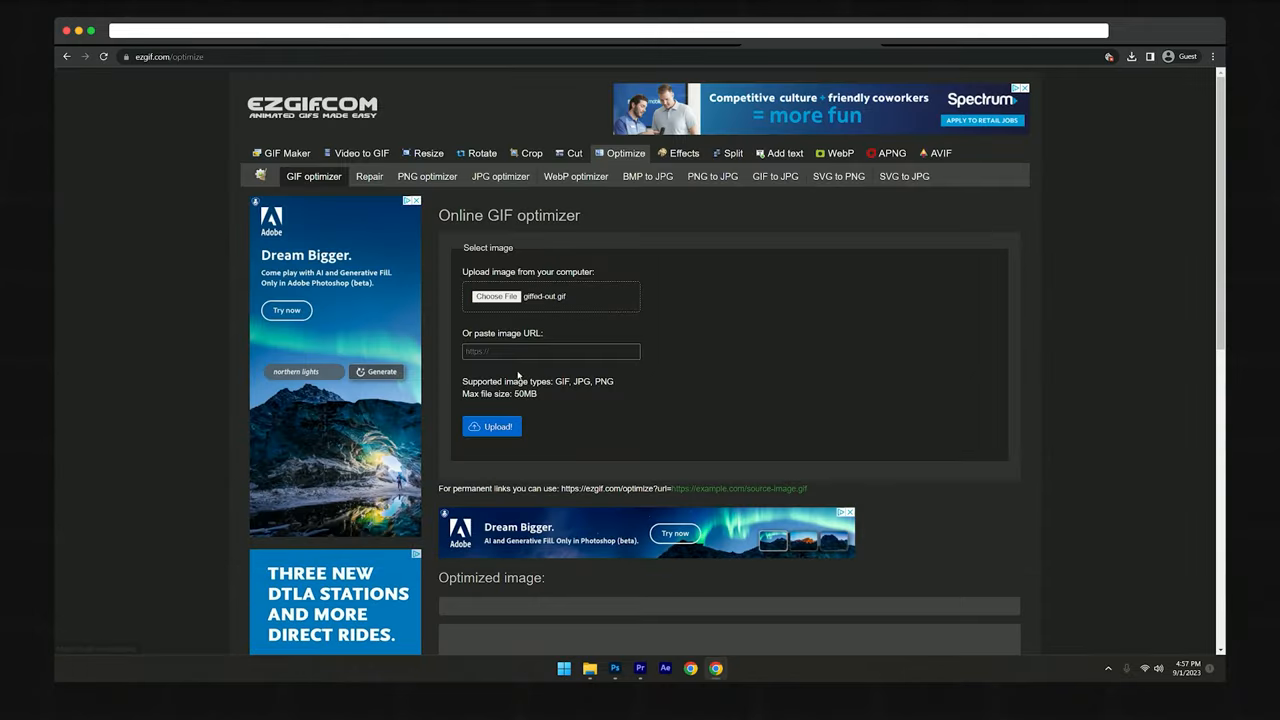
Upload the exported Triss GIF to ezgif.com's GIF optimizer to reduce its size.
{"action": "left_click", "coordinate": [491, 426]}
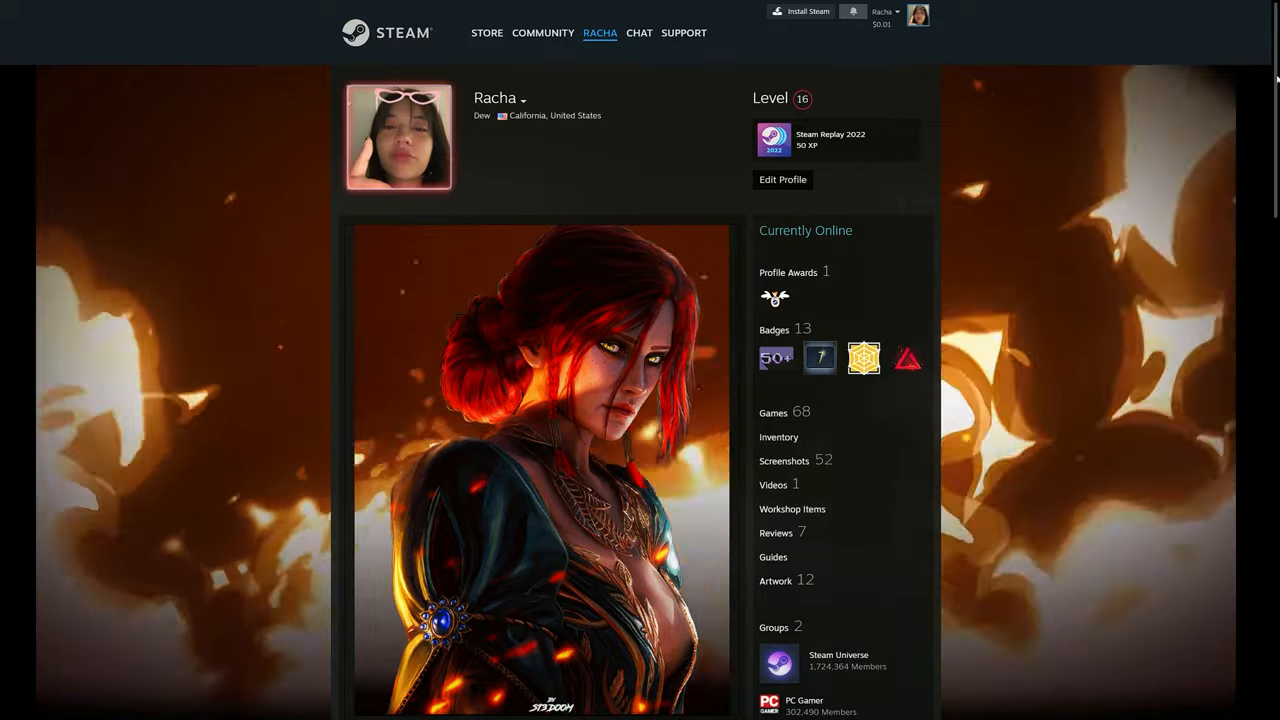
{"action": "scroll", "scroll_direction": "down", "scroll_amount": 3}
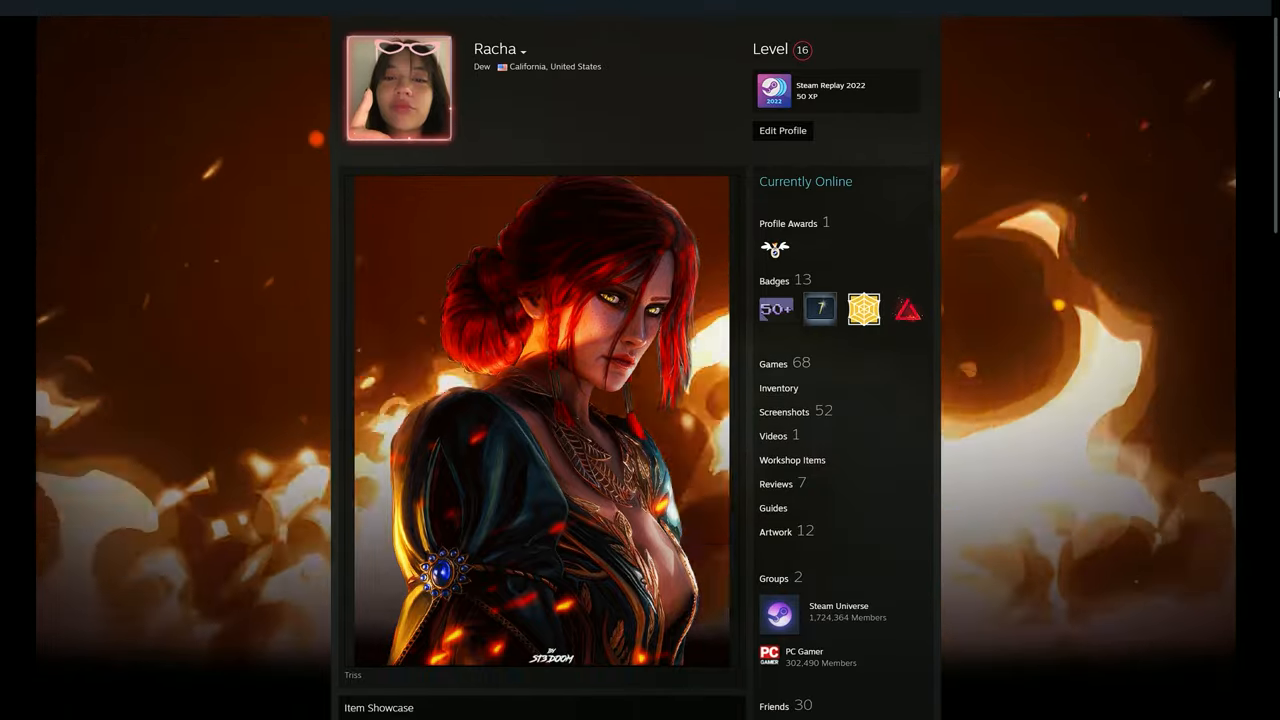